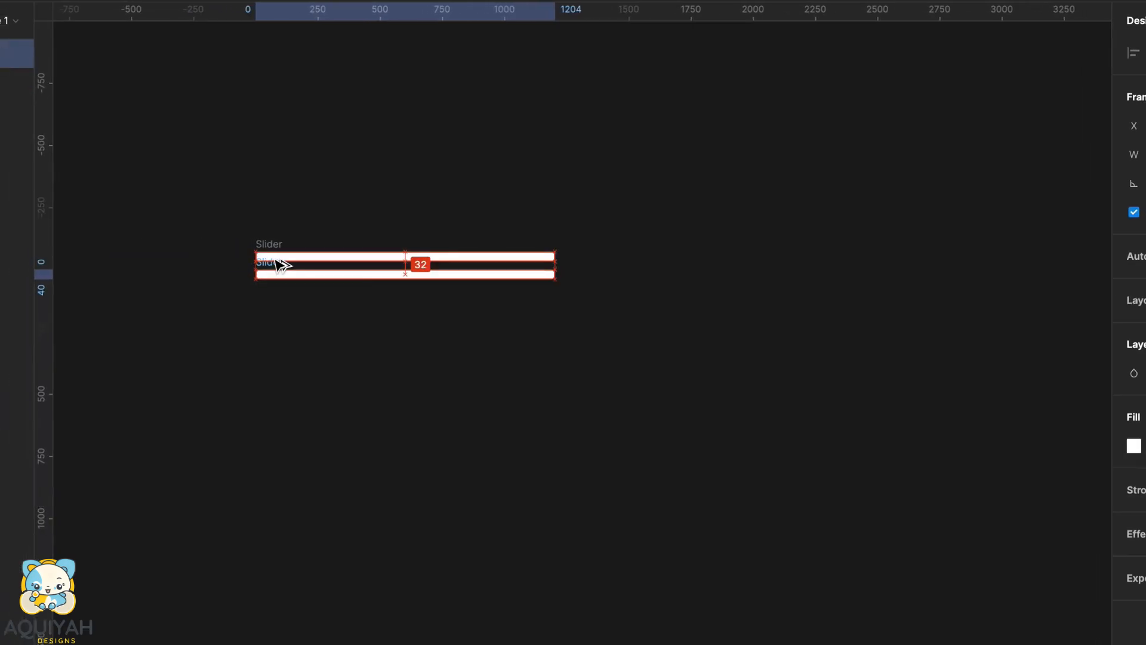
- Place the white rounded Slider track and the 162×162 circular Play button frame with radius 100
left_click(1133, 446)
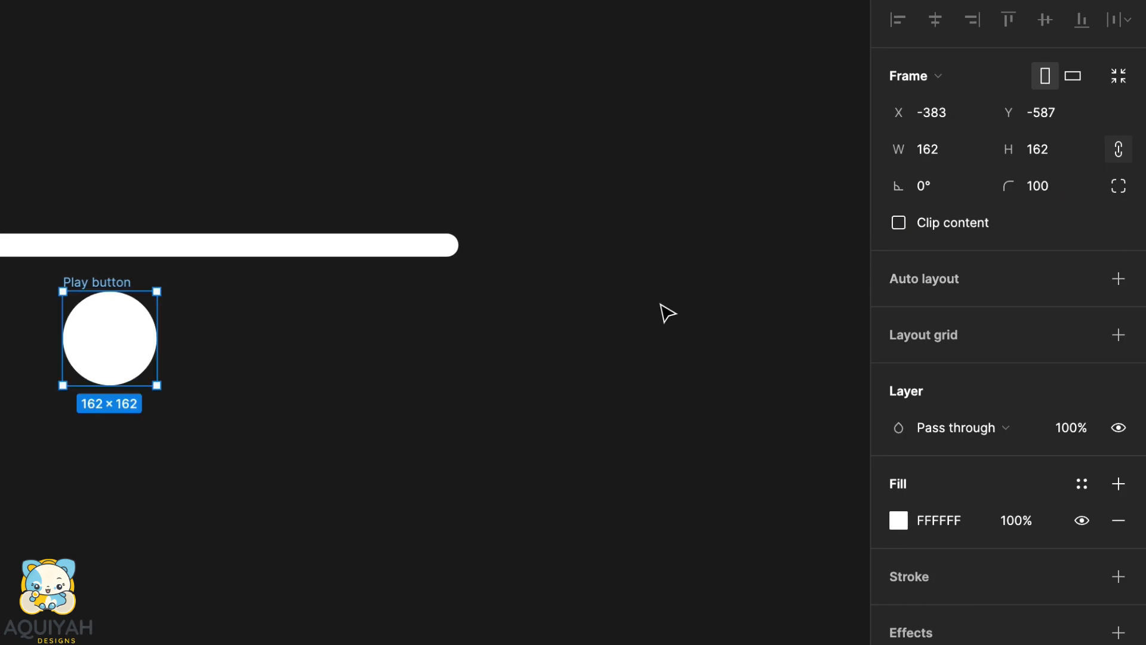
- Draw a white Polygon triangle inside the Play button frame
left_click(214, 24)
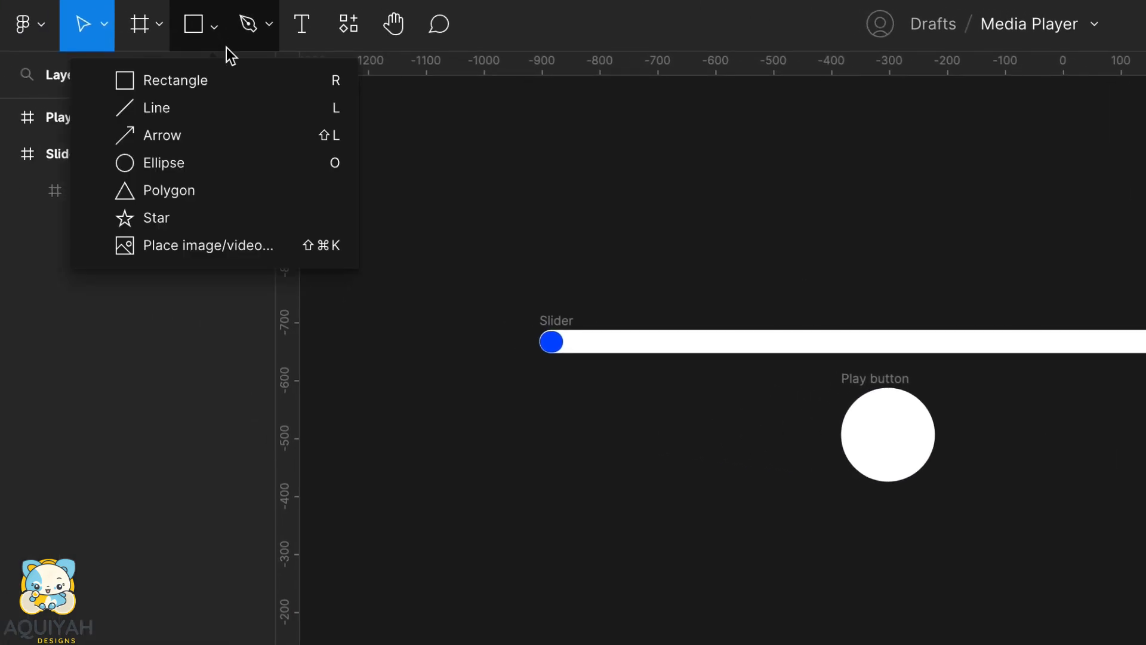
left_click(171, 190)
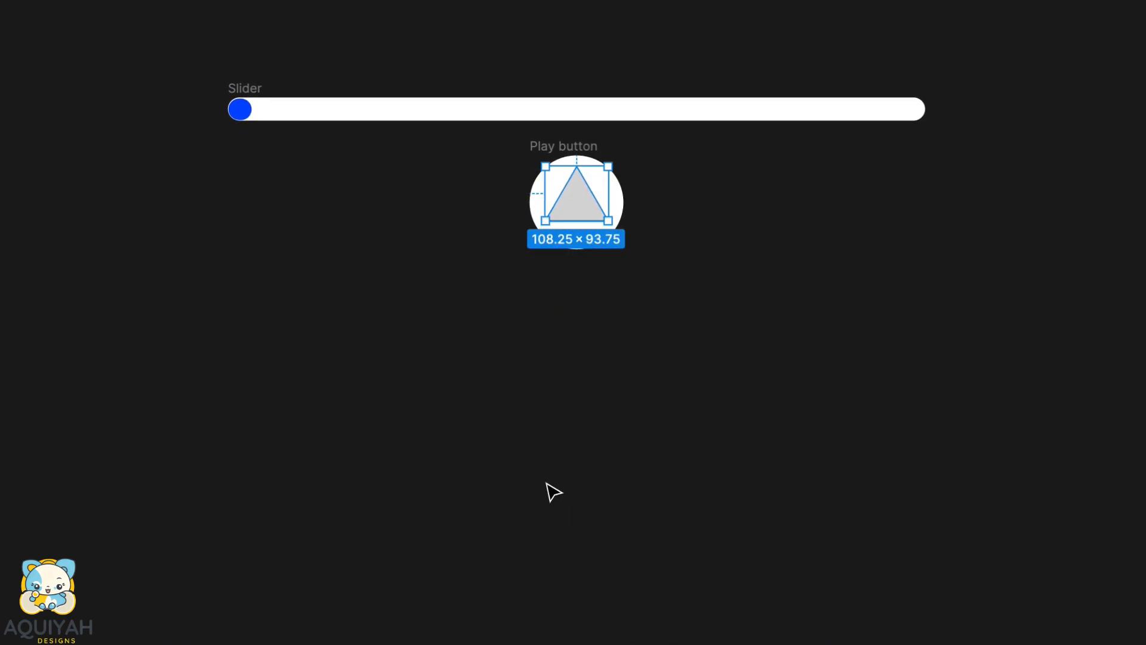
left_click(1053, 156)
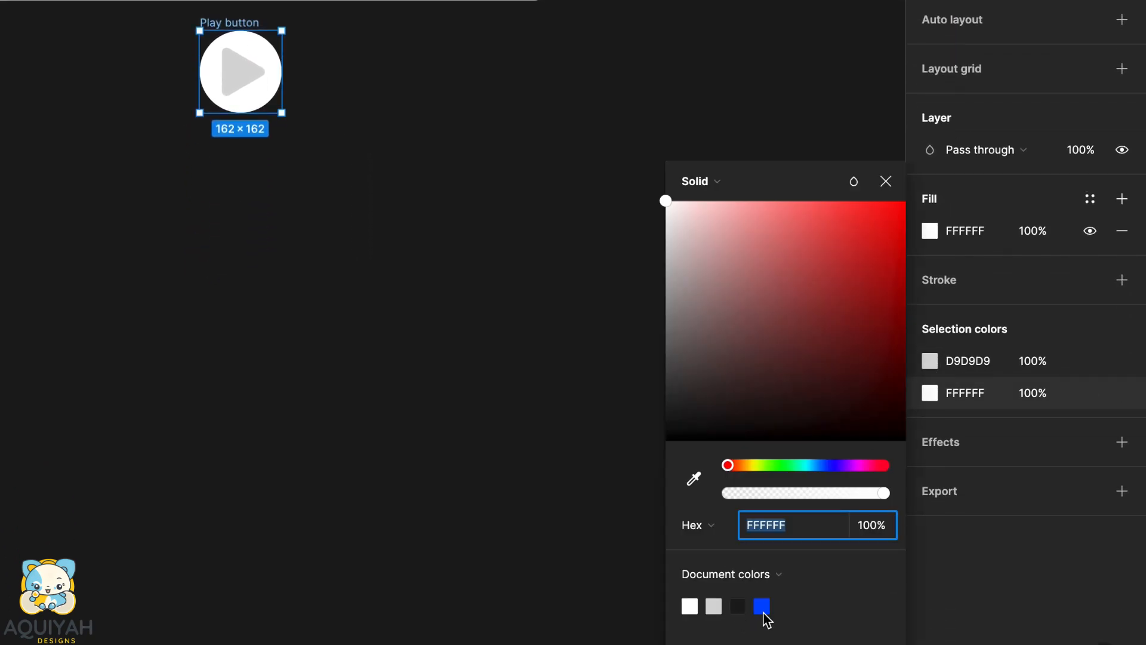
- Colour the Play button blue, then duplicate it as 'forward' with no fill
left_click(762, 607)
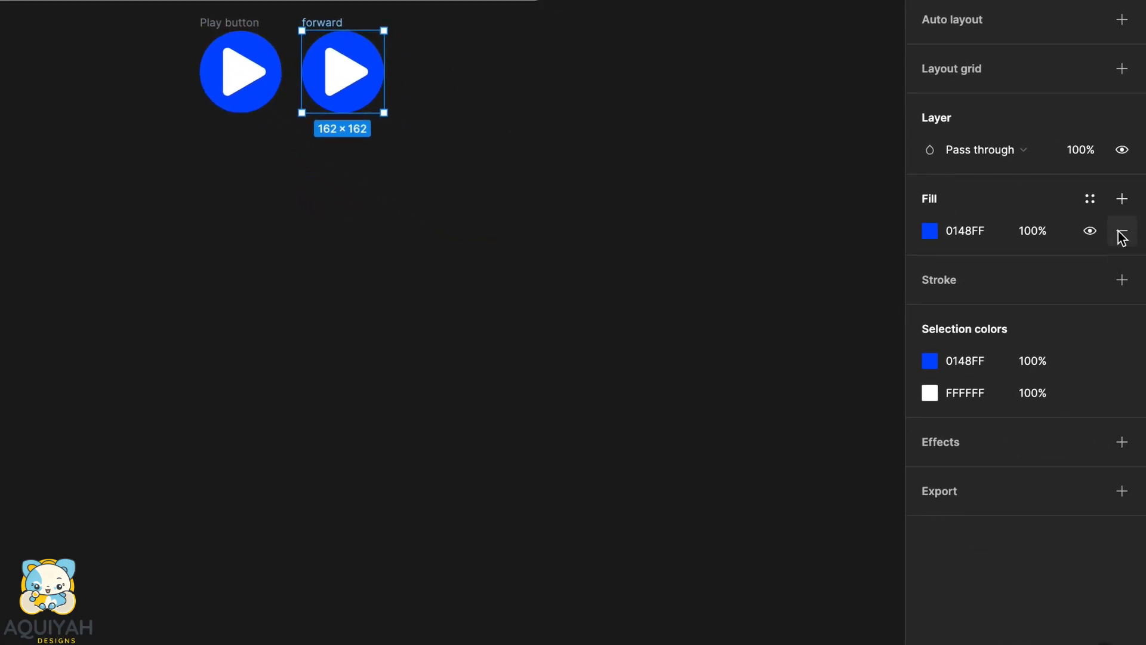
left_click(928, 230)
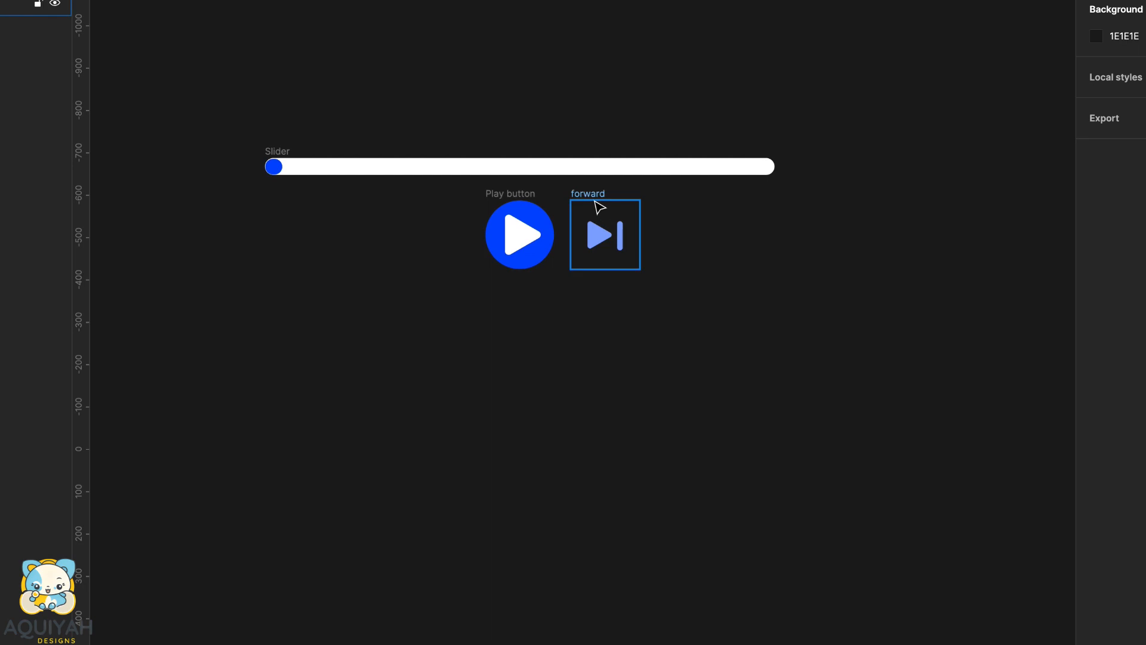
- Restyle the forward copy as a light blue triangle-and-bar skip icon with no circle
right_click(683, 103)
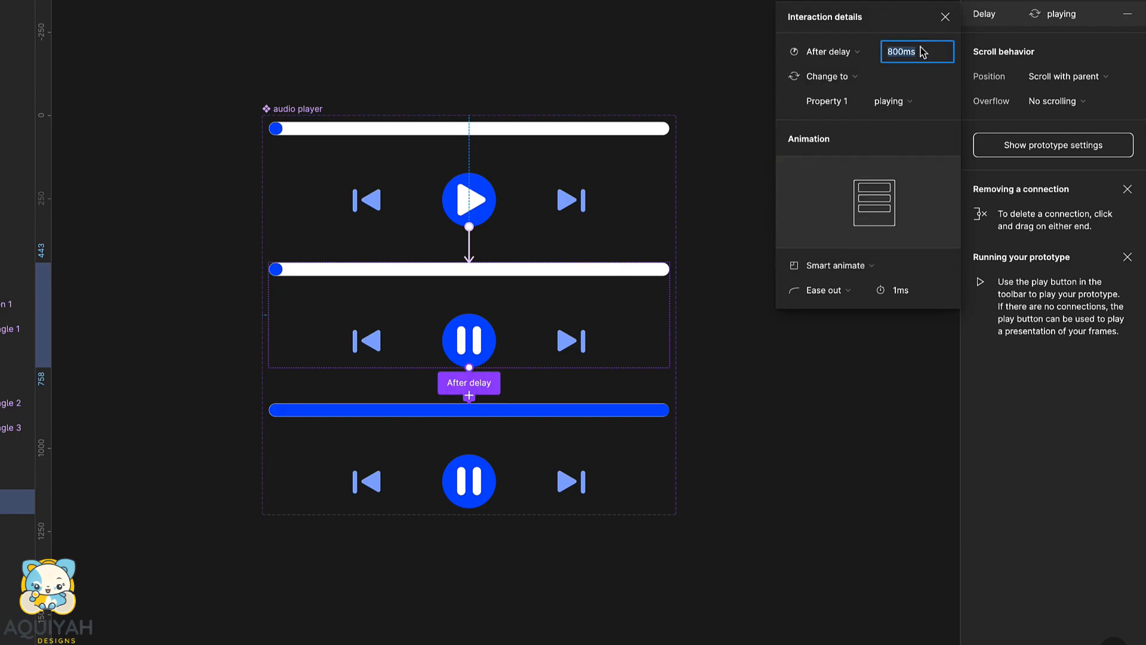
- Set After delay 1ms → playing with Smart animate, Ease out 1000ms, and On click → start
left_click(838, 265)
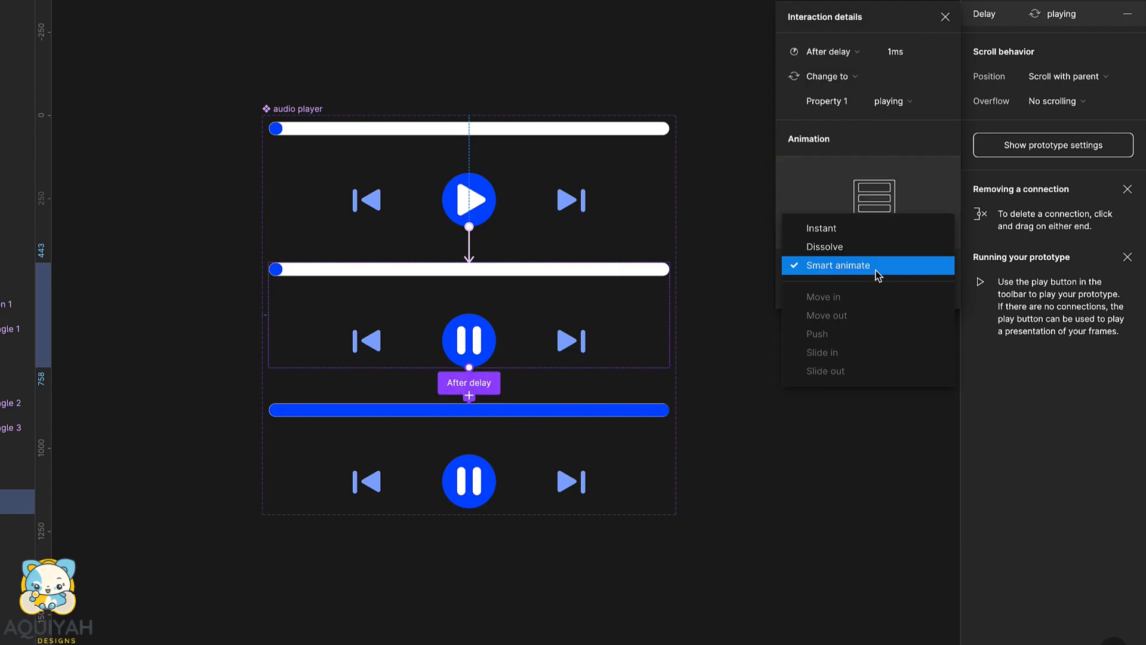
left_click(832, 265)
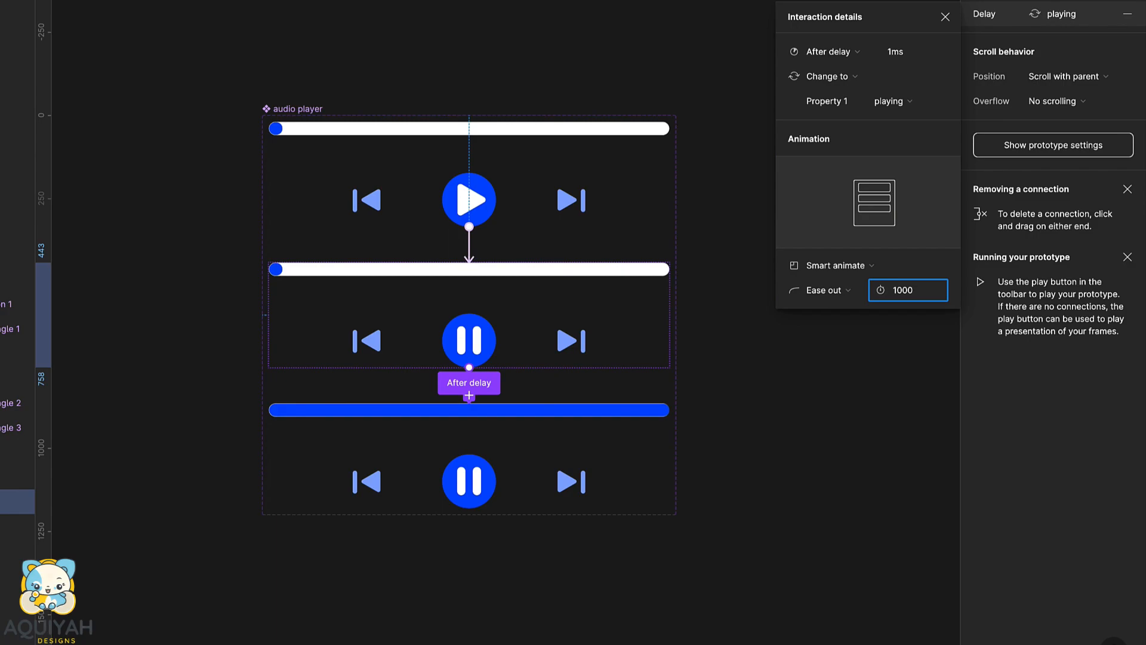
left_click(946, 17)
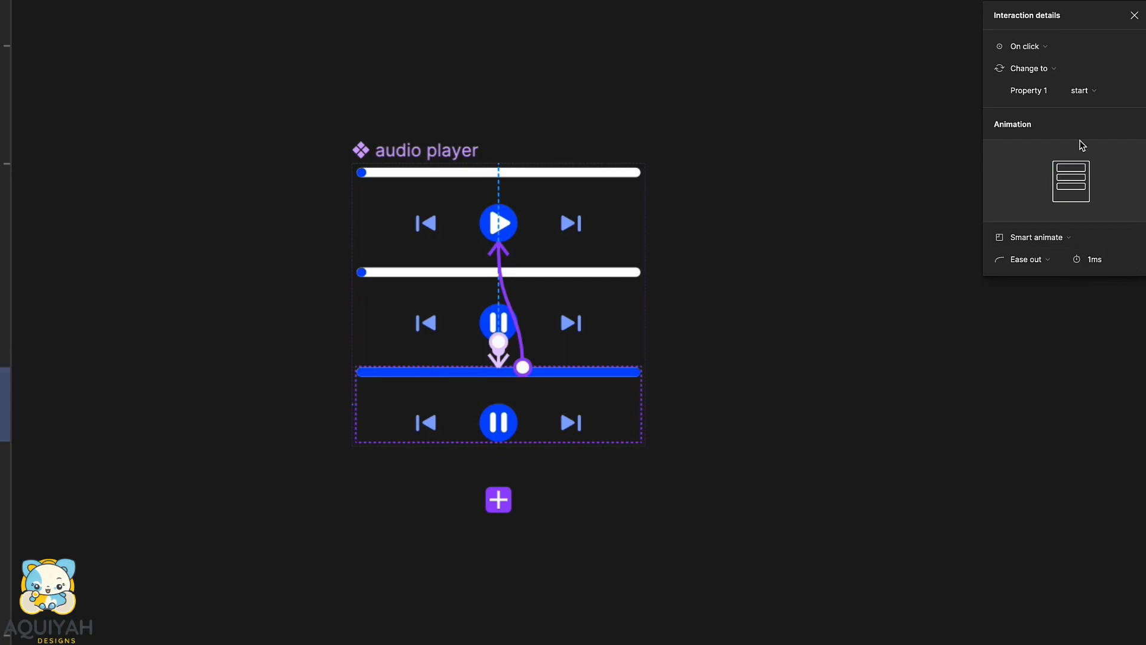
left_click(1027, 47)
type("Timi")
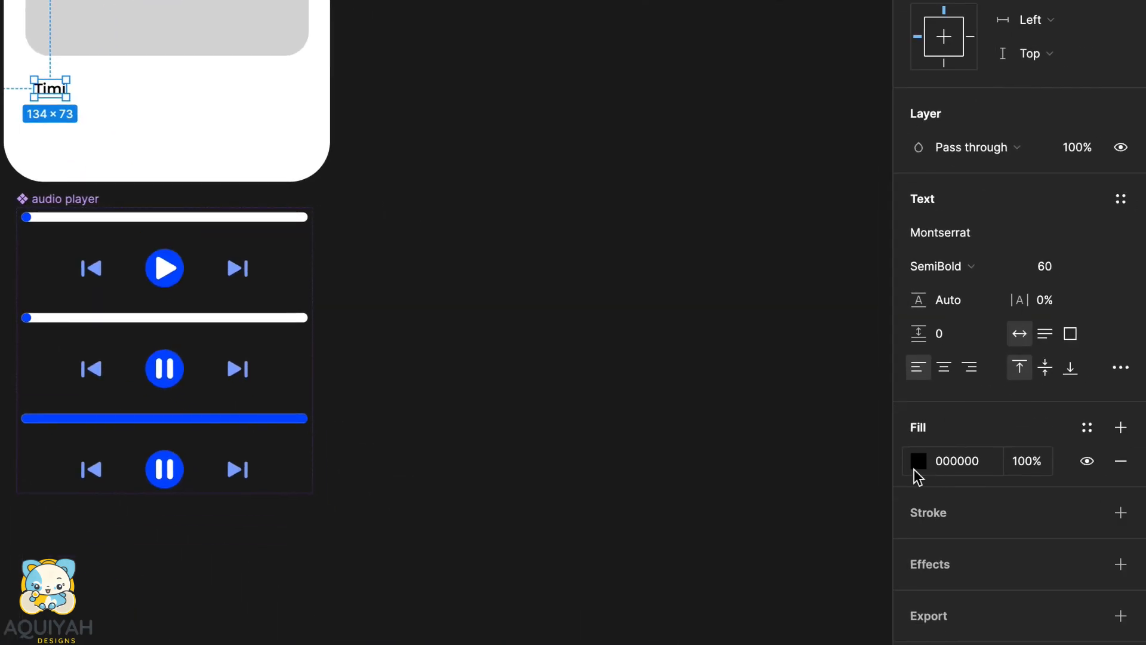
- Build the white card with grey cover placeholder, grey Montserrat 'Timi' and 'Letters To Mother'
left_click(919, 461)
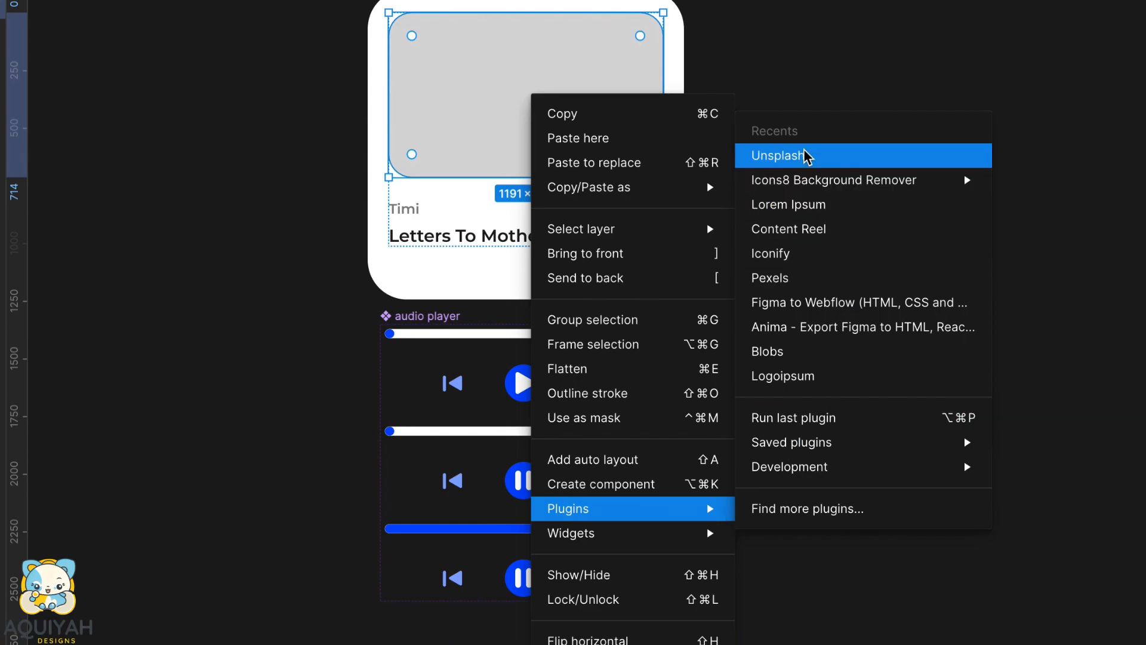
- Fill the cover via Unsplash plugin, searching 'letters' and choosing the pen-and-letter photo
left_click(782, 155)
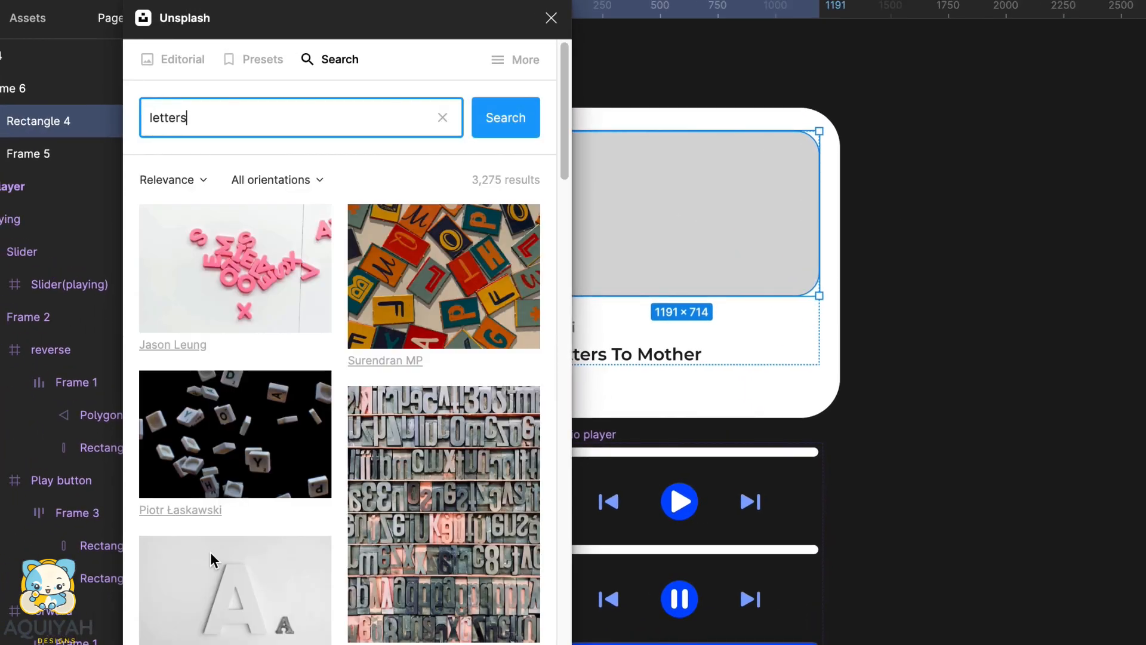
scroll("down", 3)
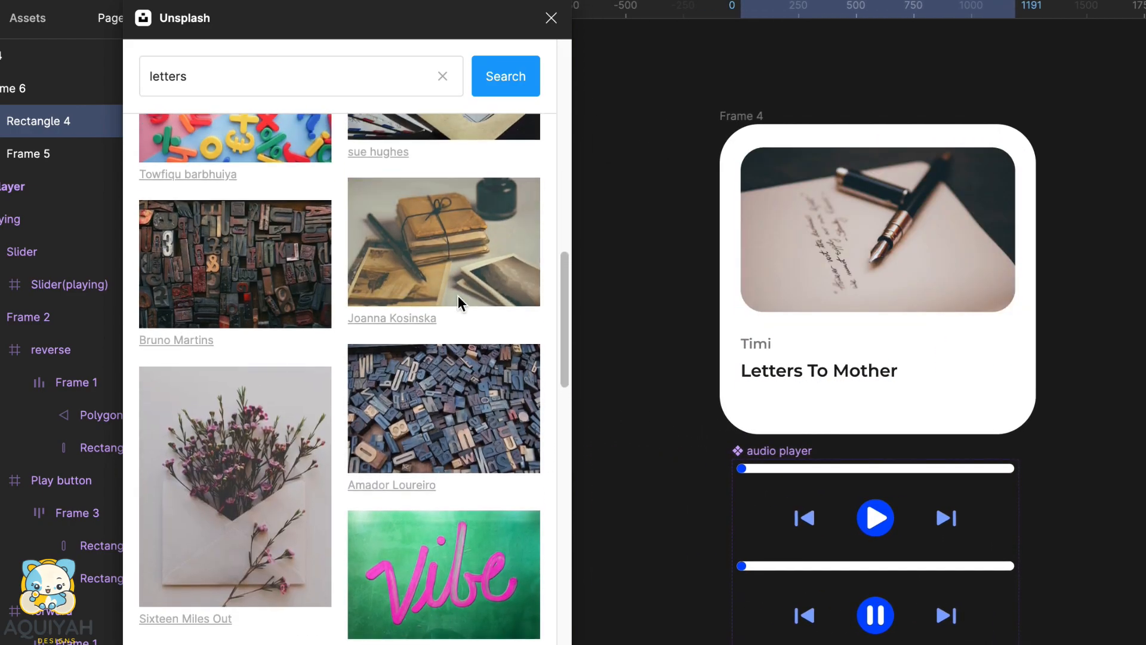
left_click(552, 18)
type("fff")
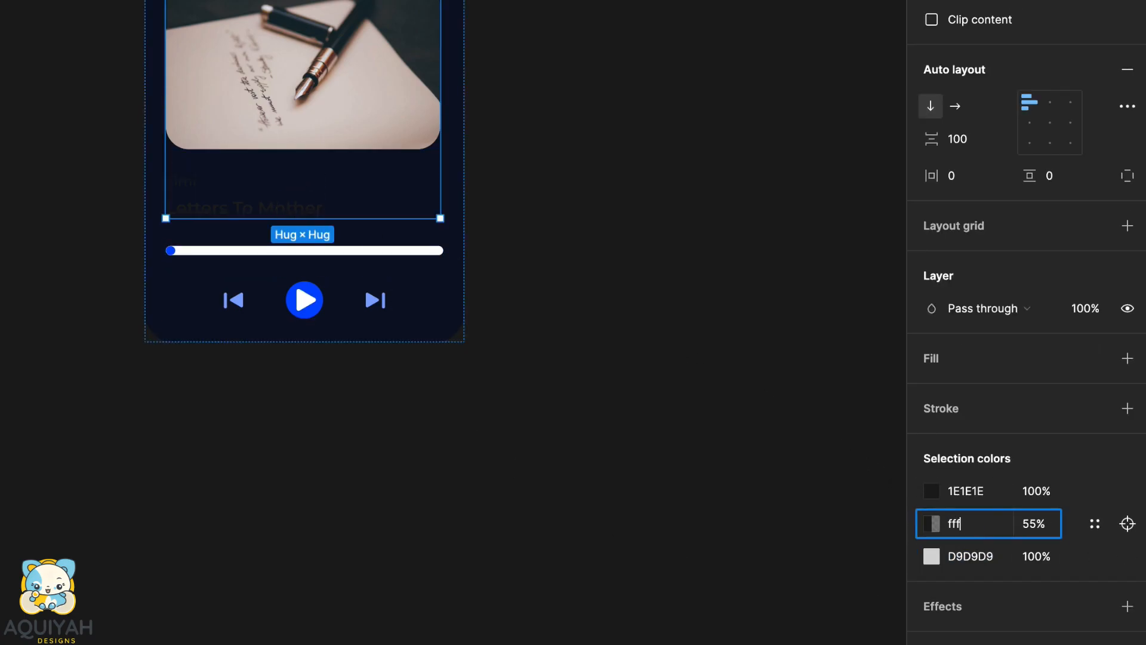
- Set card fill to 09122C with text colour fff and name it Music player card
key("Enter")
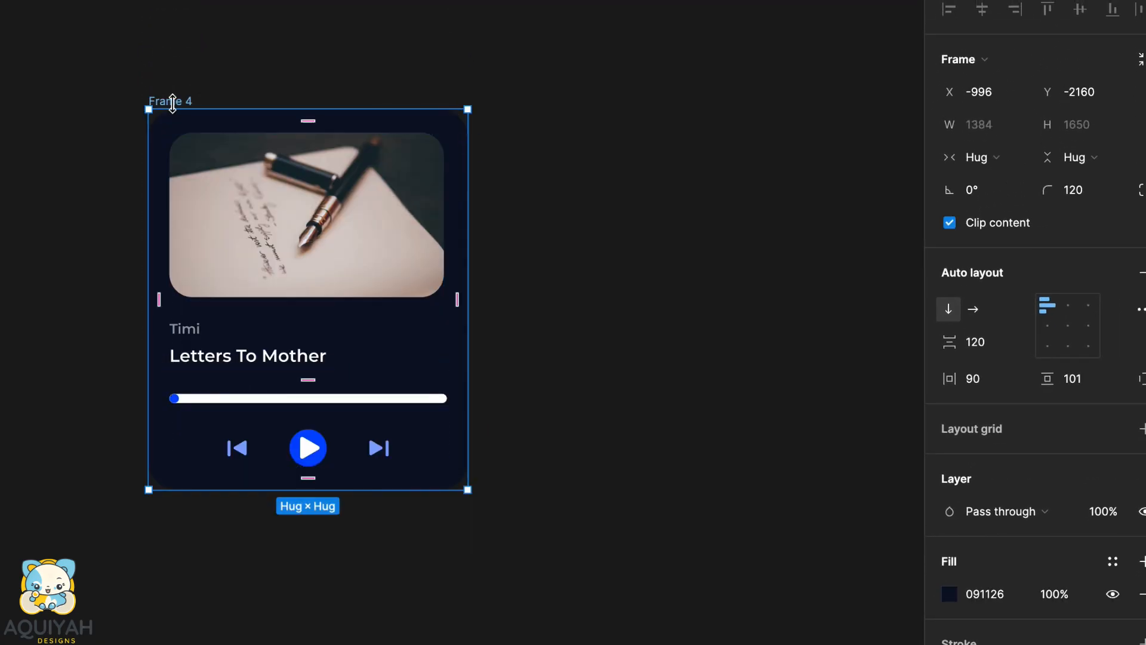
left_click(949, 593)
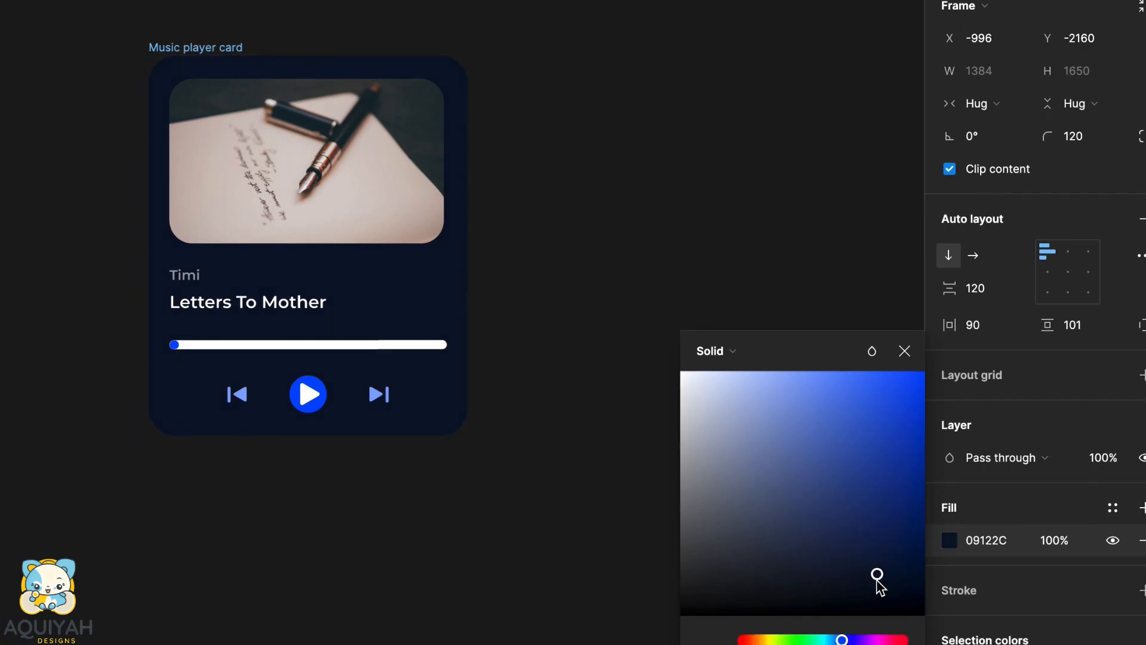